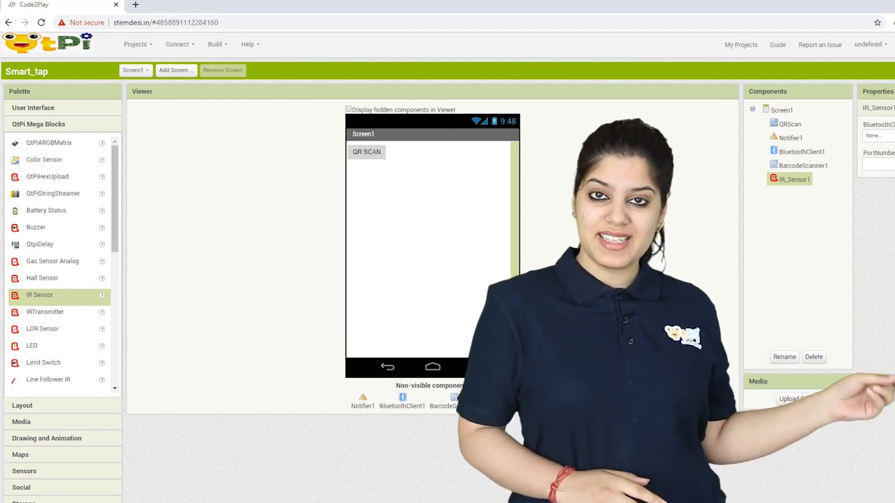
# Choose BluetoothClient1 from the IR_Sensor1 BluetoothClient property dropdown.
pyautogui.click(879, 136)
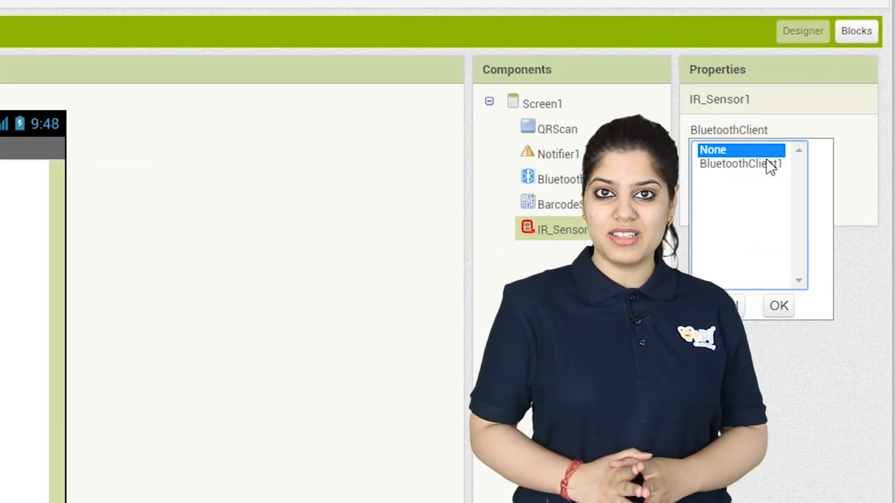
pyautogui.click(741, 164)
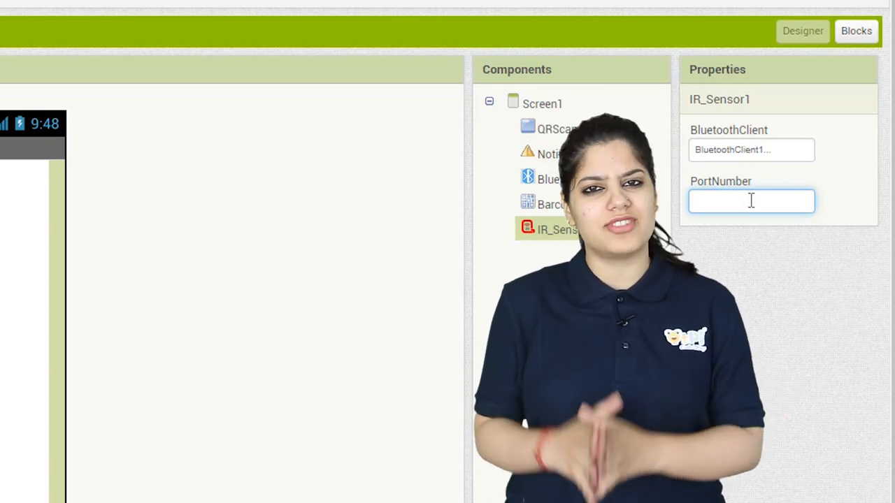
# Enter 1 in the IR_Sensor1 PortNumber property field.
pyautogui.write('1')
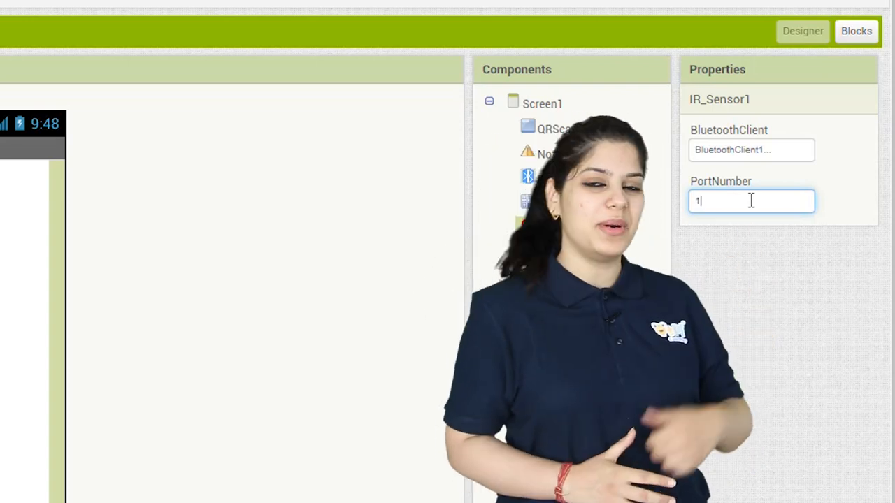